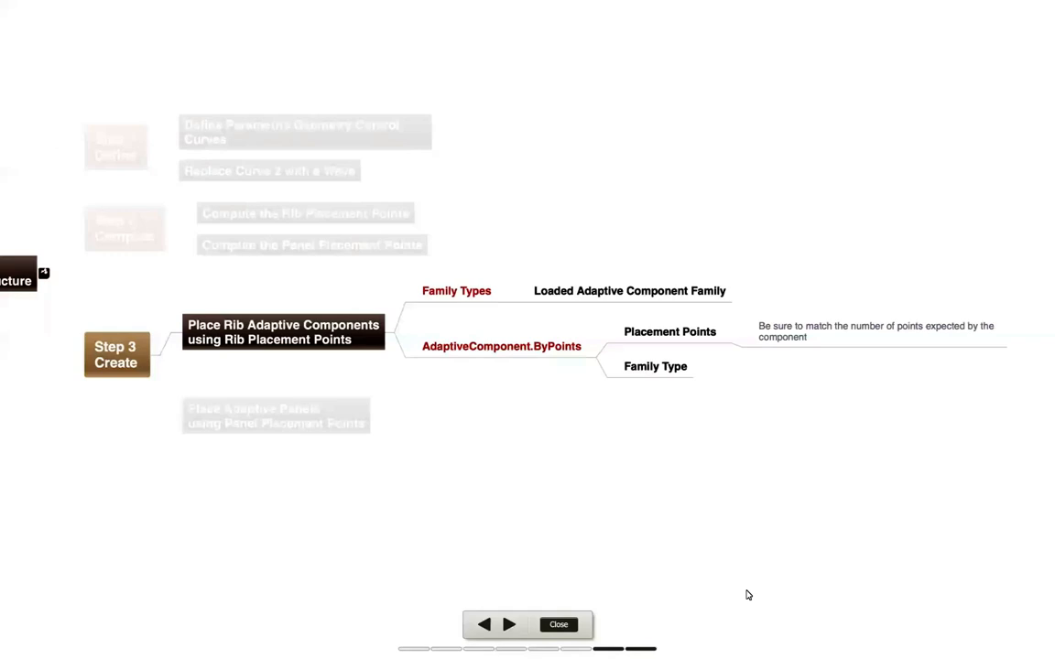
mouse_move(640, 308)
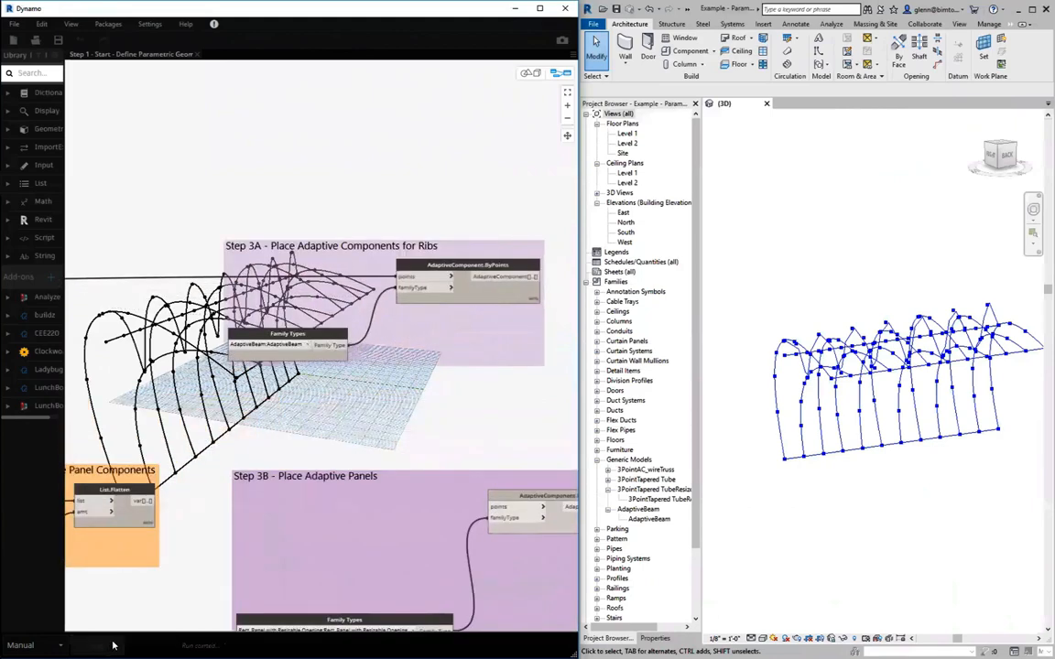
Run the Dynamo graph to place AdaptiveBeam ribs along the arches in Revit.
click(98, 645)
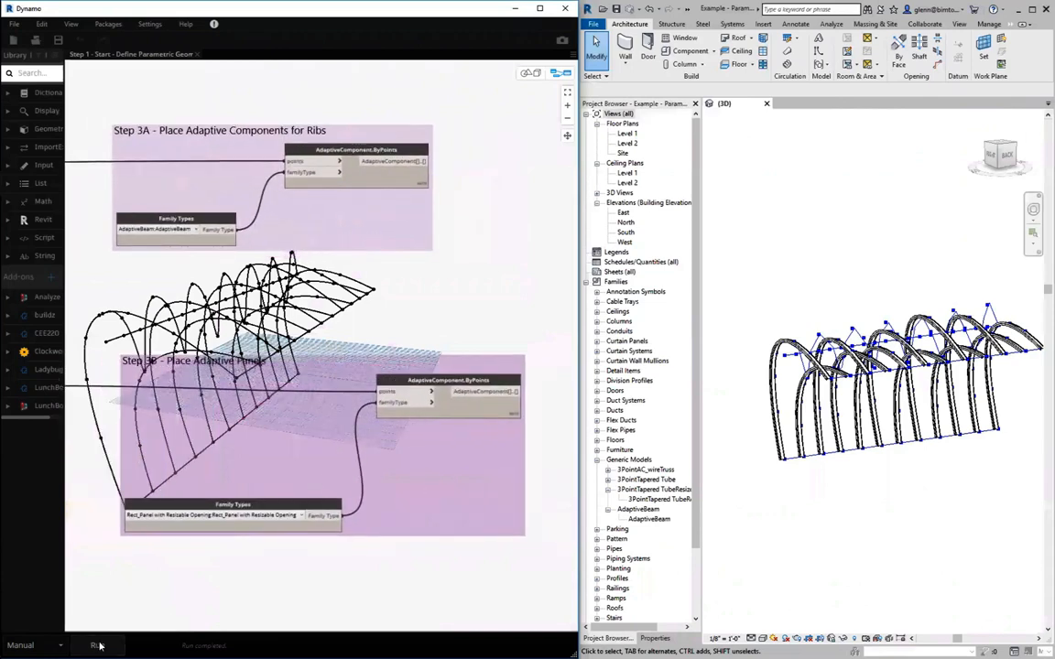
Run the graph to fill the gaps between ribs with Rect_Panel resizable-opening panels.
click(98, 646)
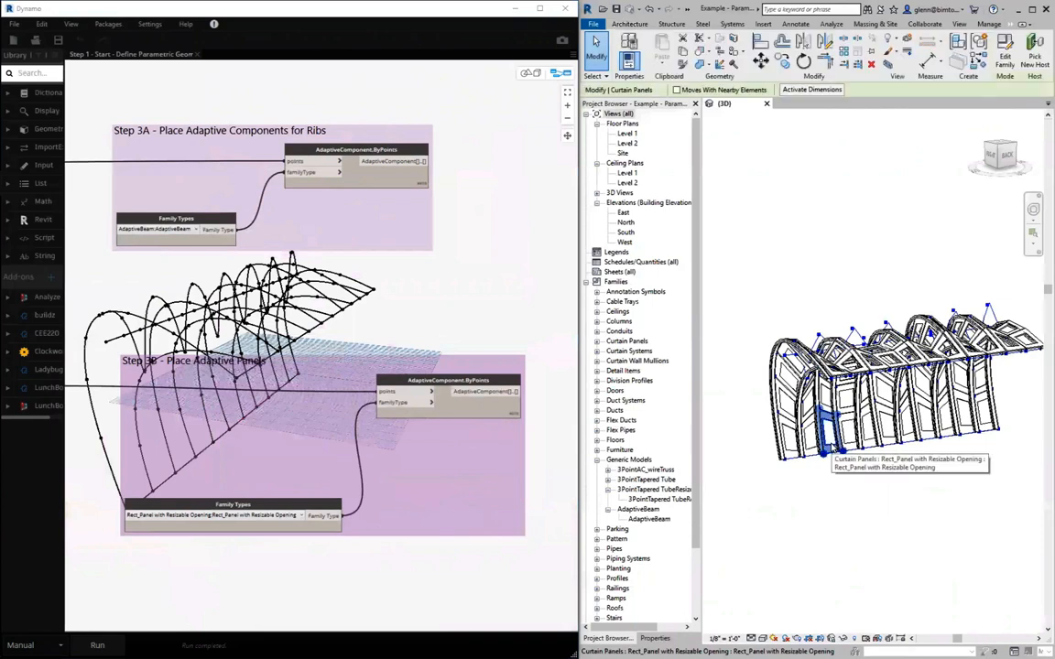
Show a placed panel's properties, including its resizable opening value of 0.196597.
click(654, 638)
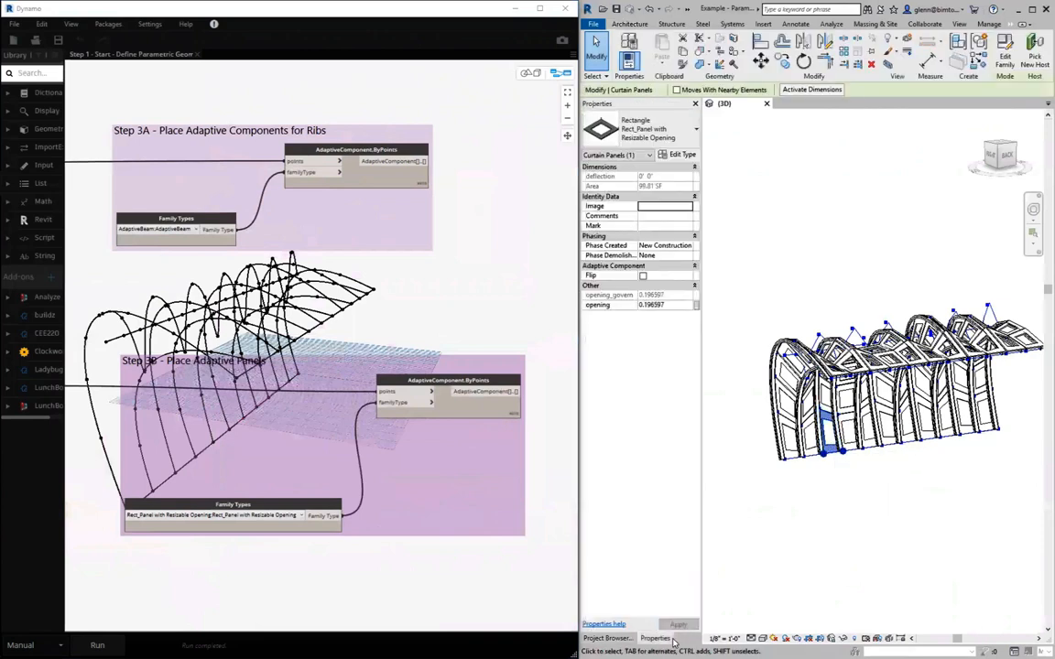